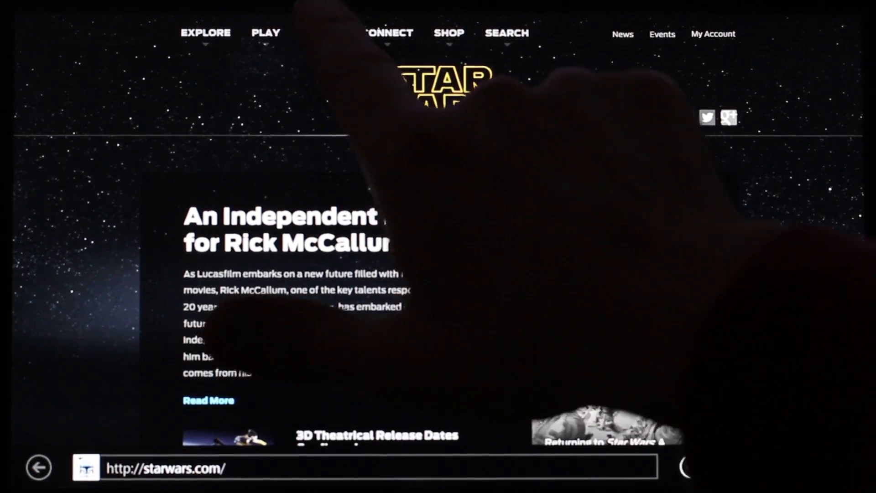
# Step: Send the starwars.com episode page from modern IE10 to the desktop browser
pyautogui.click(369, 33)
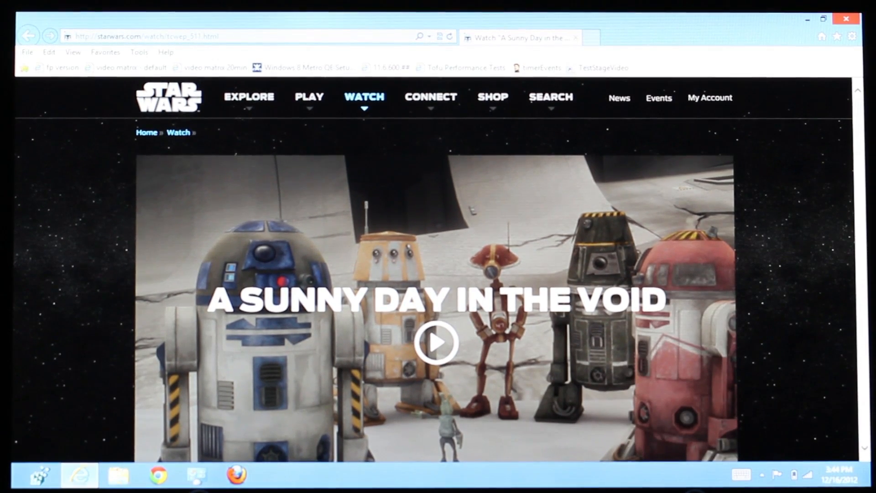
# Step: Play the 'A Sunny Day in the Void' episode video from its thumbnail
pyautogui.scroll(-3)
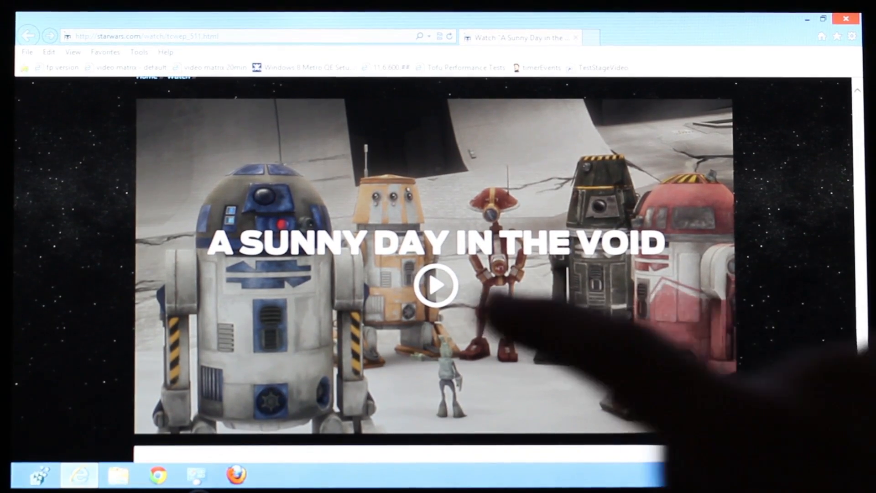
pyautogui.click(436, 286)
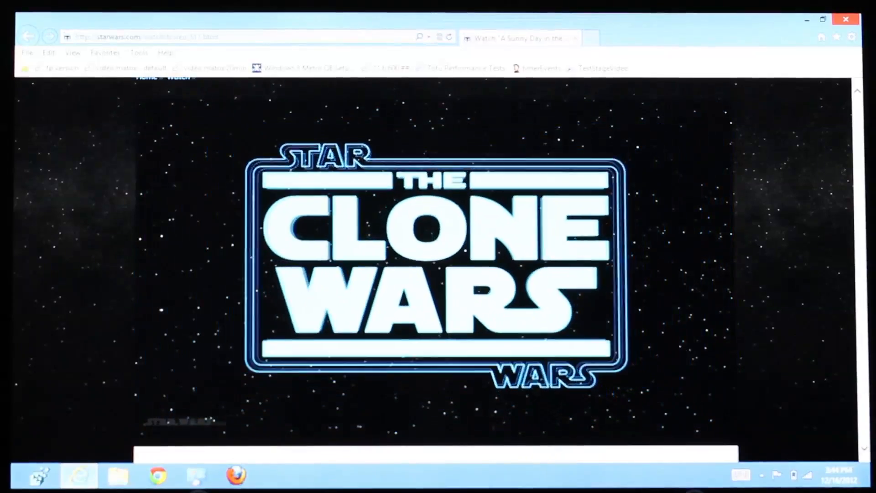